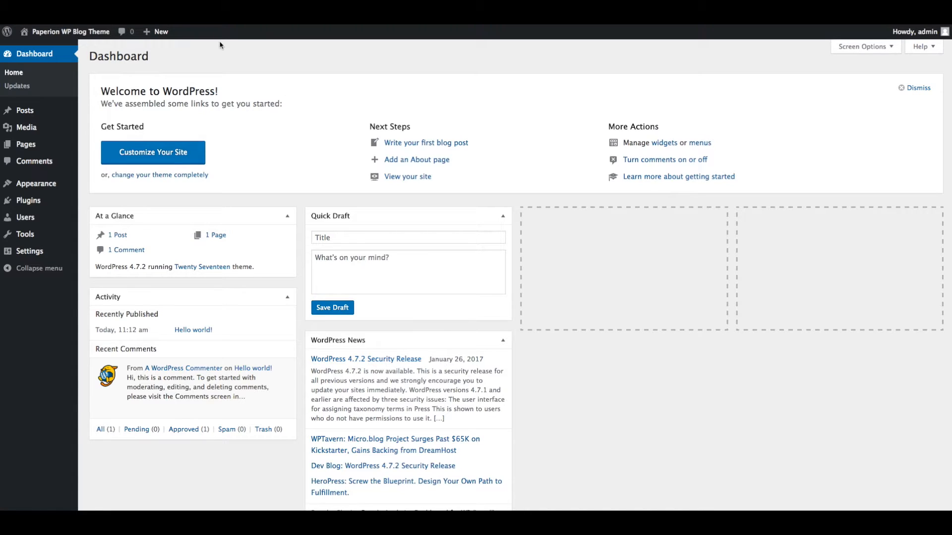
mouse_move(178, 29)
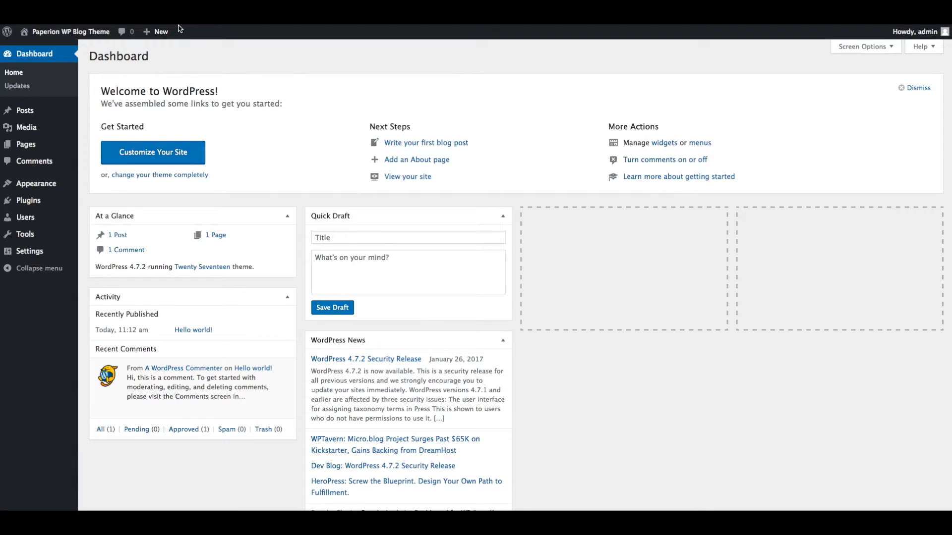
mouse_move(211, 62)
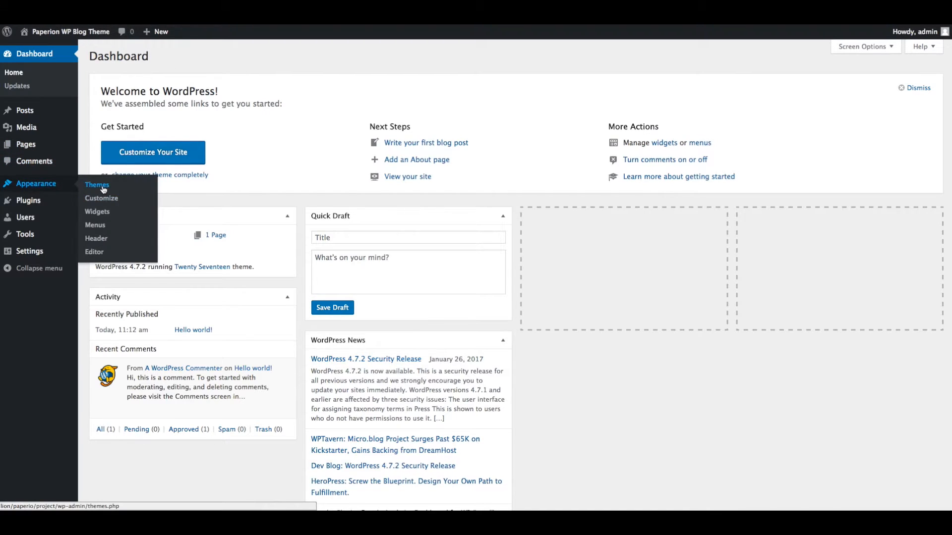
Step: Upload paperio.zip via Appearance > Themes > Add New and install the Paperio theme
left_click(96, 184)
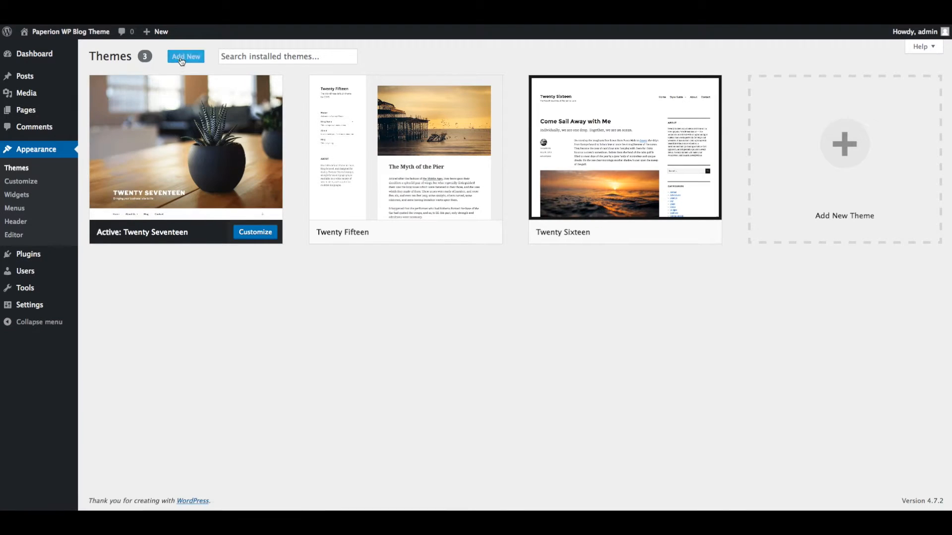
left_click(186, 56)
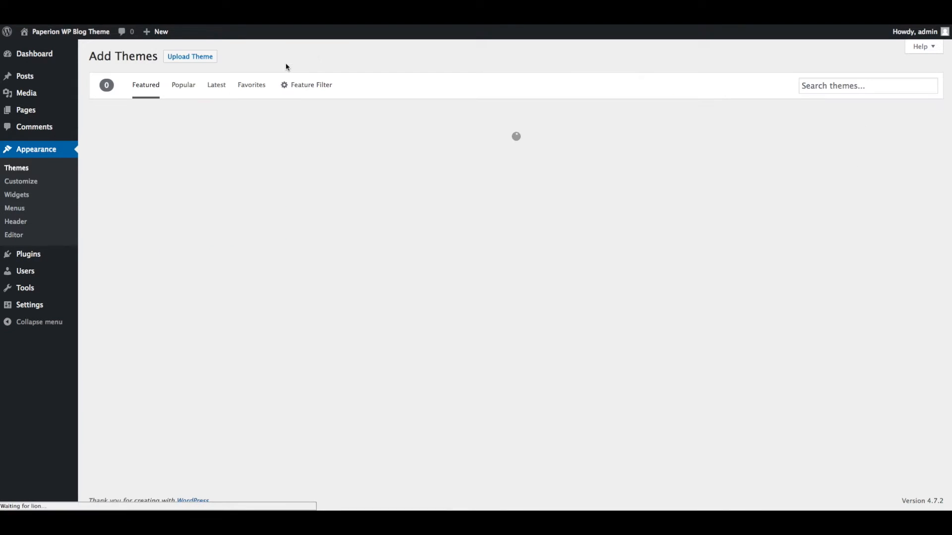
left_click(189, 55)
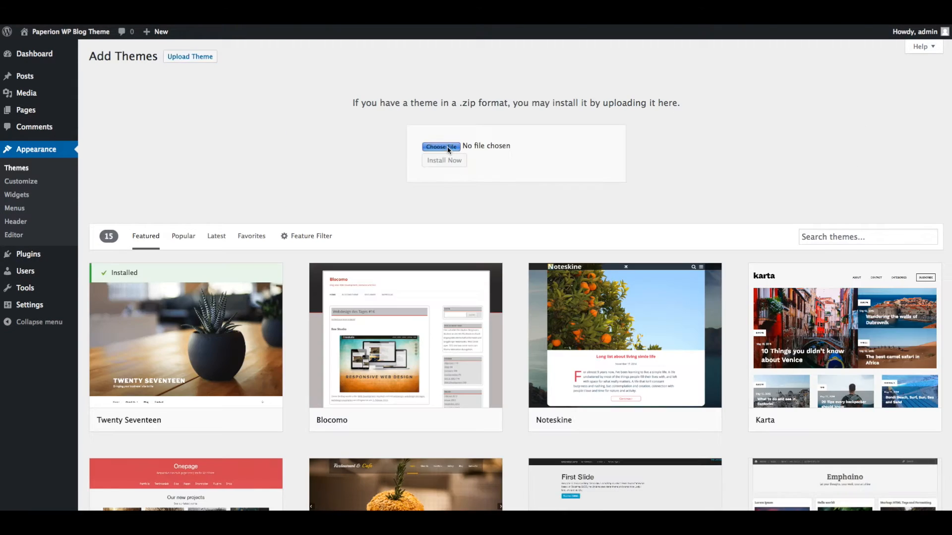
left_click(440, 147)
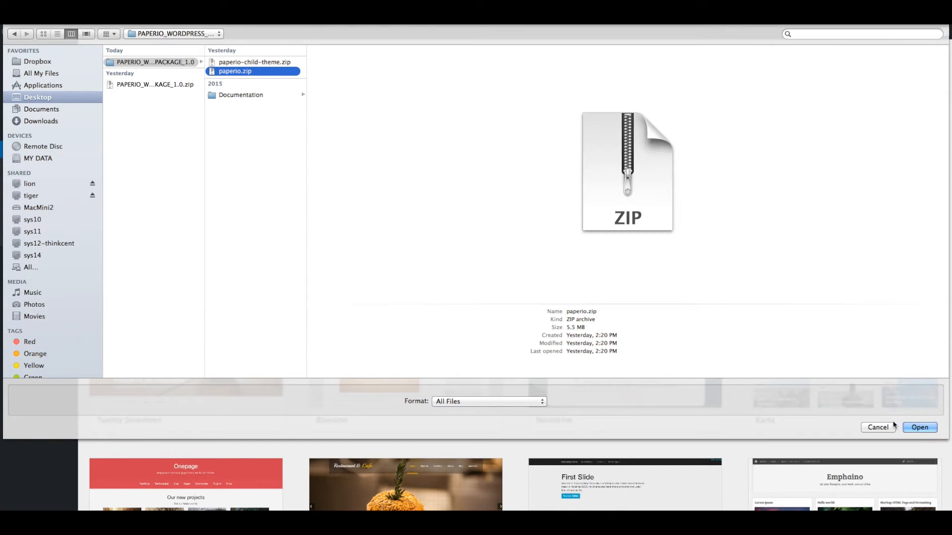
left_click(920, 427)
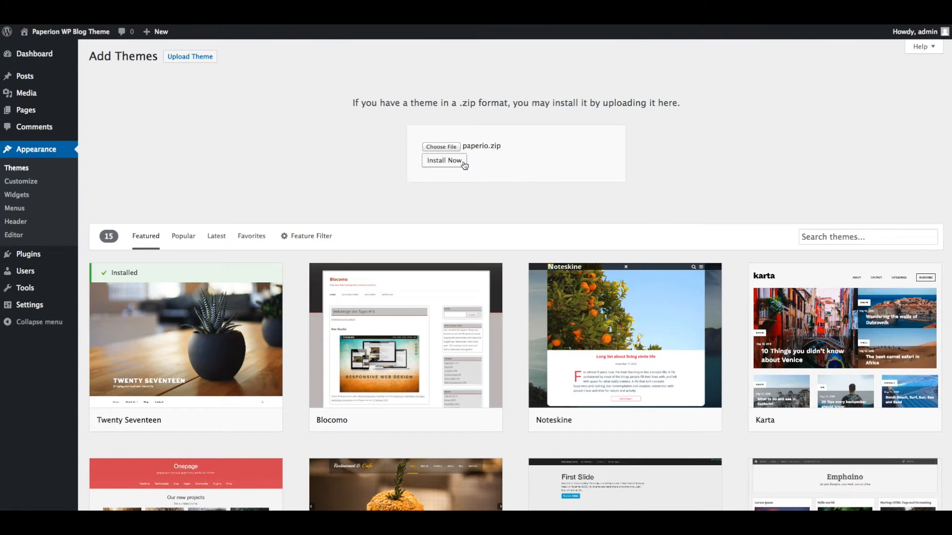
left_click(444, 160)
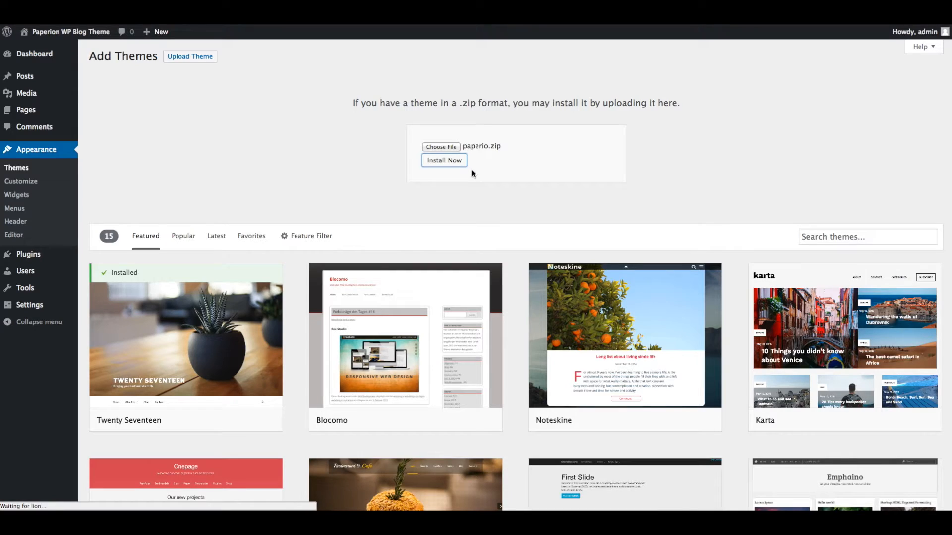
left_click(444, 161)
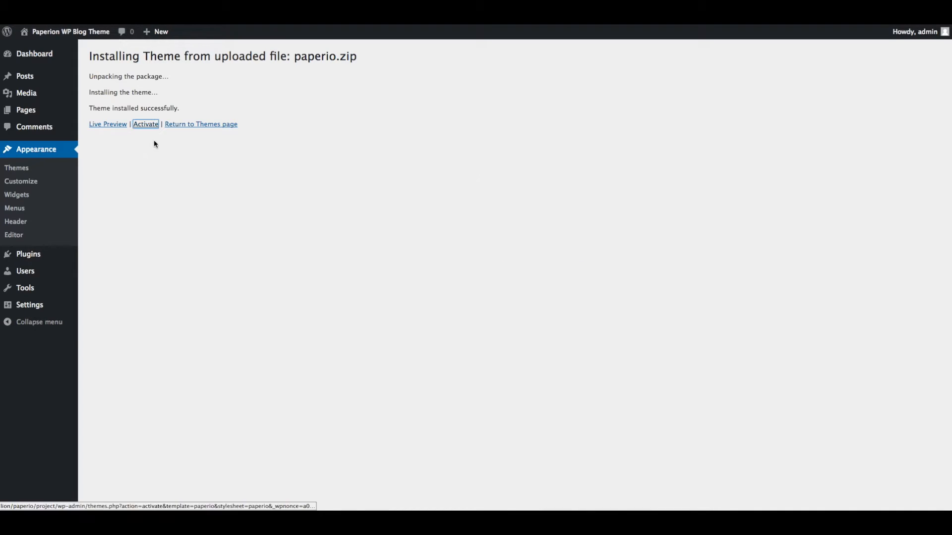
mouse_move(164, 151)
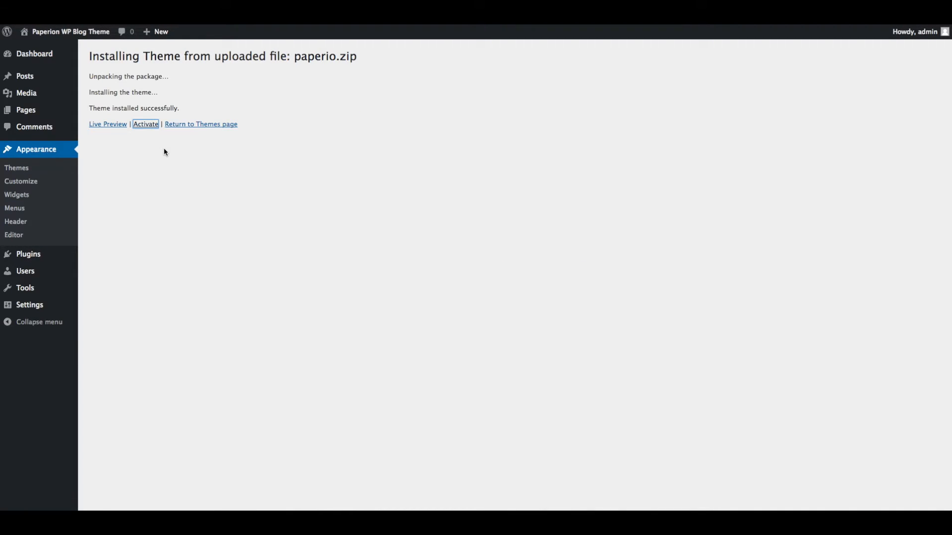
Step: Activate the newly installed Paperio theme from the installation results page
left_click(145, 123)
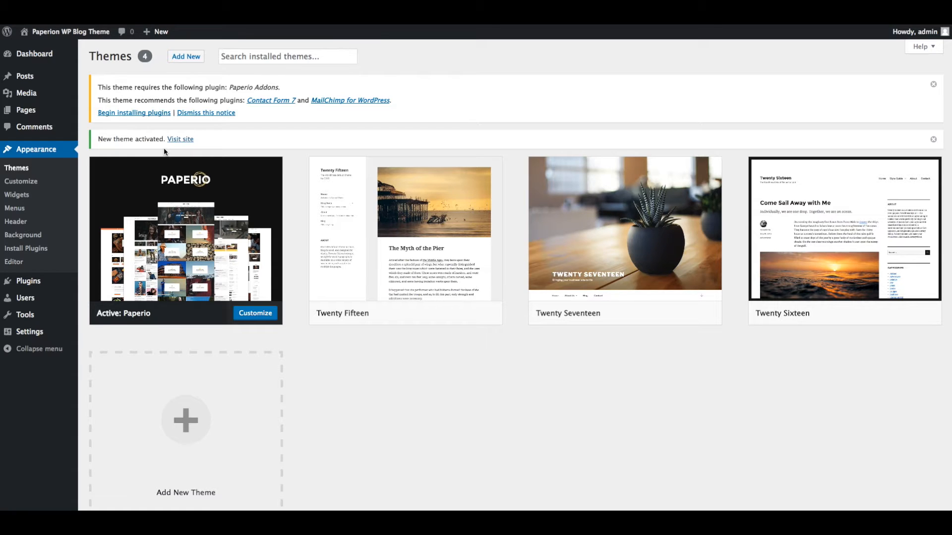
mouse_move(275, 98)
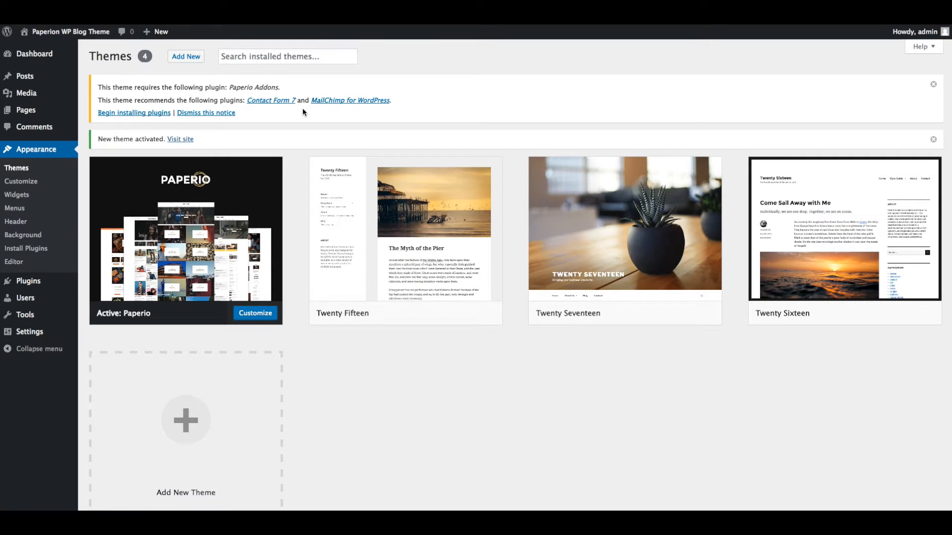
mouse_move(281, 91)
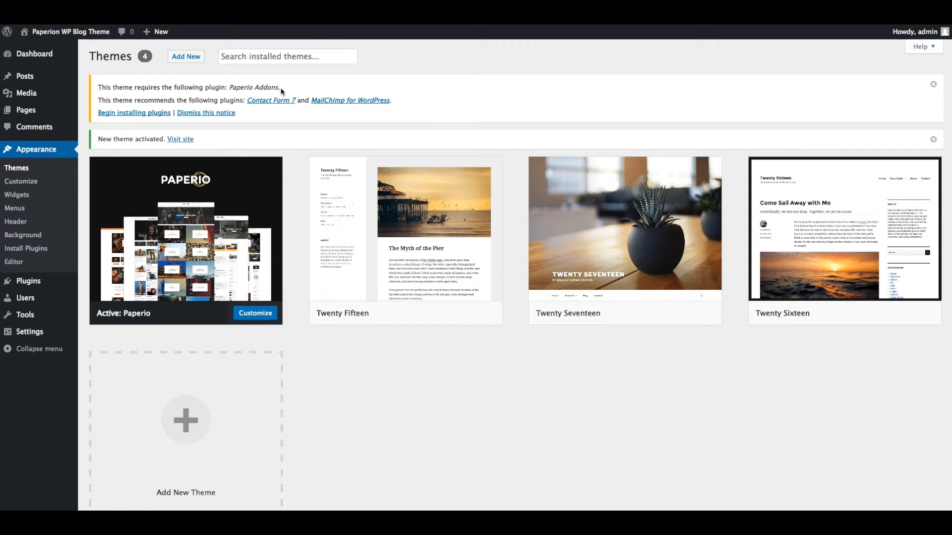
mouse_move(220, 110)
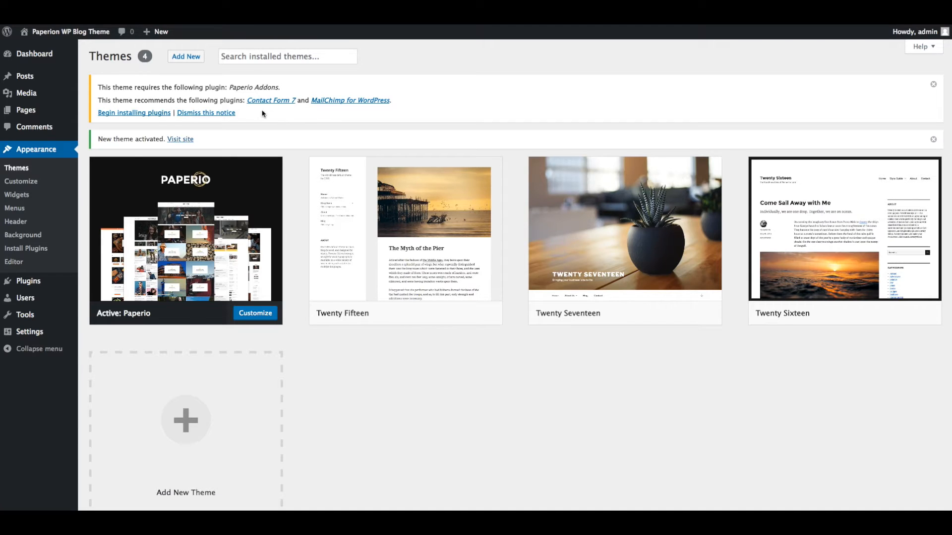
mouse_move(237, 115)
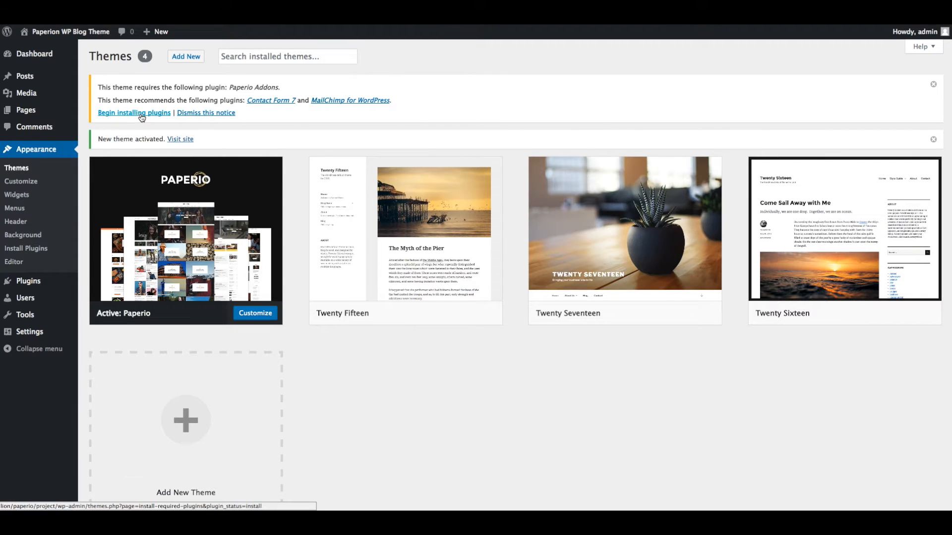
Step: Install and activate Paperio Addons, Contact Form 7 and MailChimp for WordPress
left_click(134, 113)
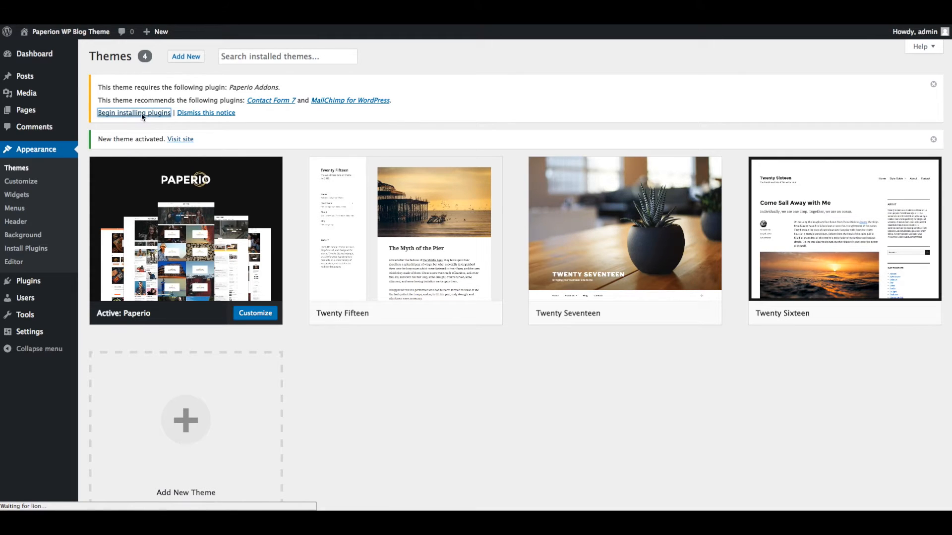
left_click(133, 113)
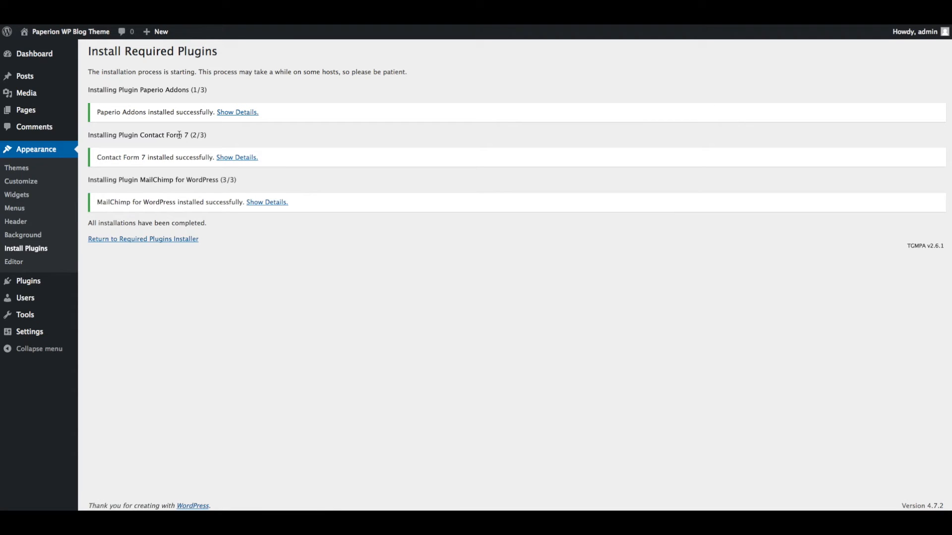
mouse_move(198, 221)
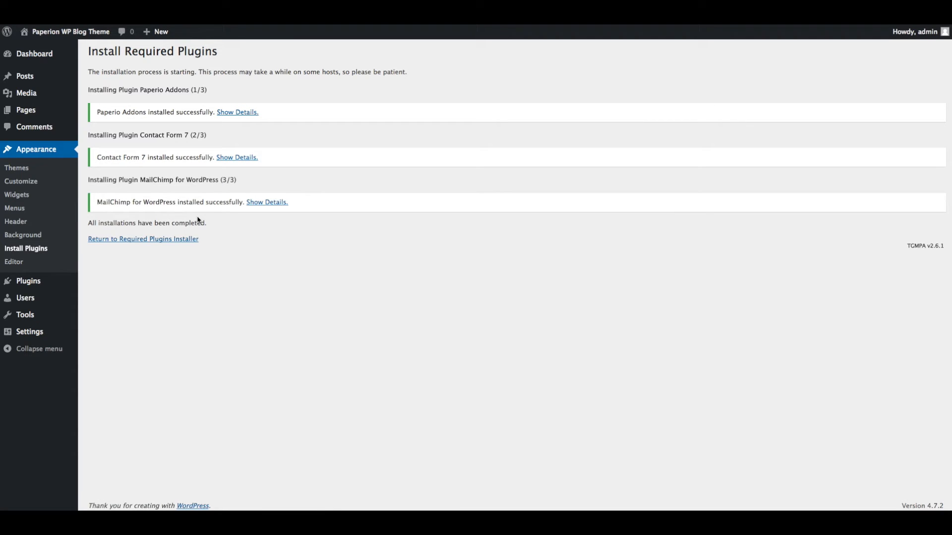
left_click(143, 239)
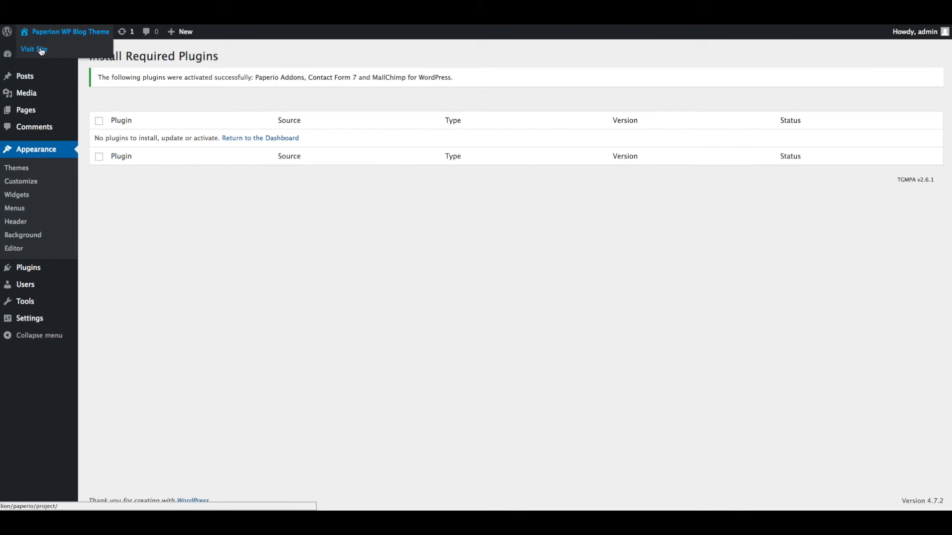
Step: Reach Appearance > Demo Import and scroll to the Default, Ameera, Angela and Adelta demos
left_click(34, 50)
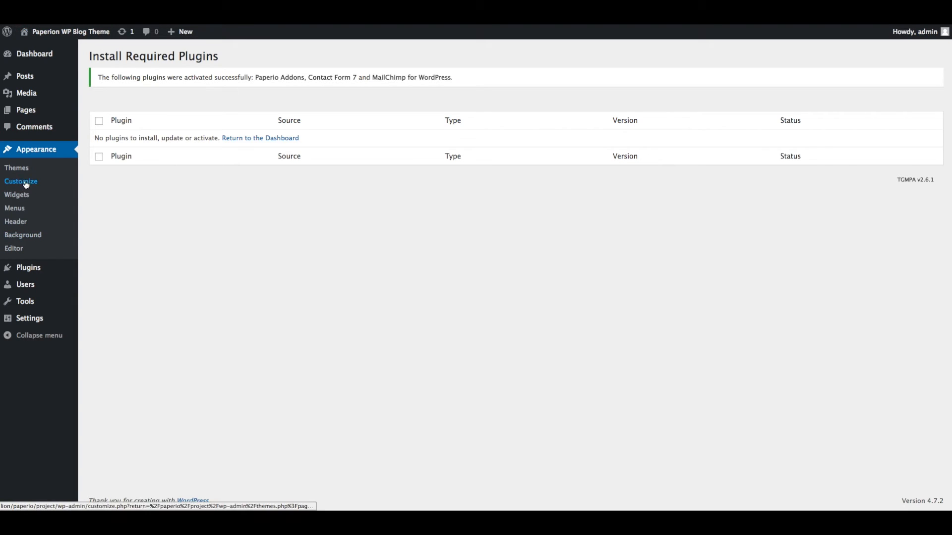
mouse_move(22, 235)
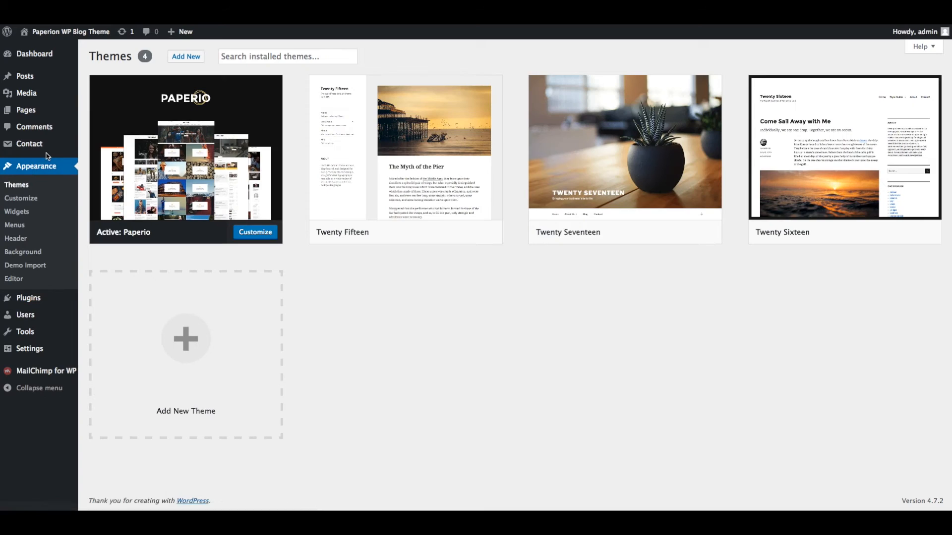
left_click(25, 266)
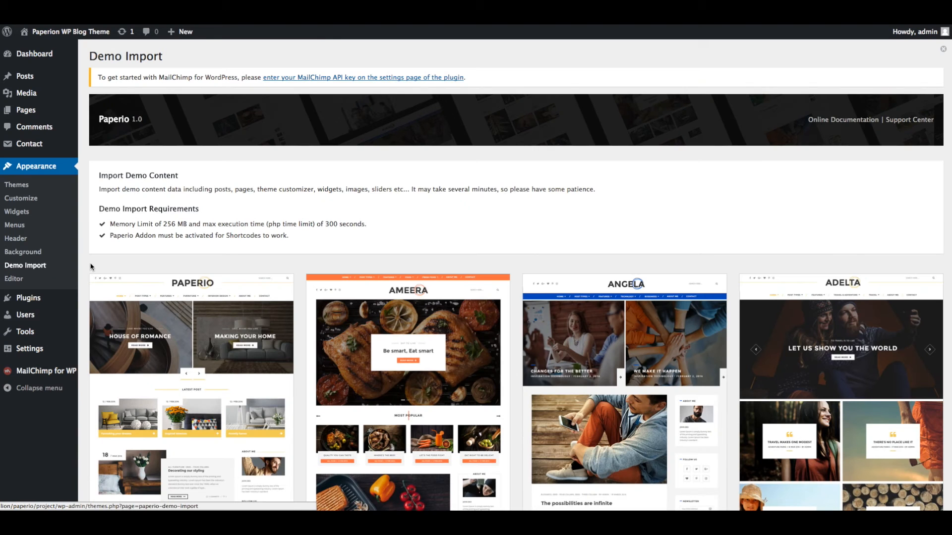
scroll("down", 3)
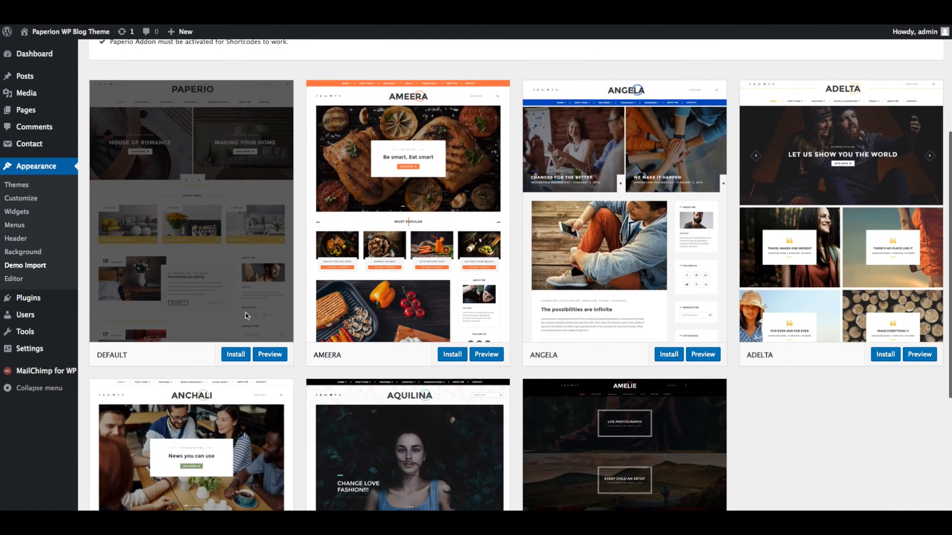
Step: Import the Default demo with All Content checked until the success notice appears
left_click(236, 355)
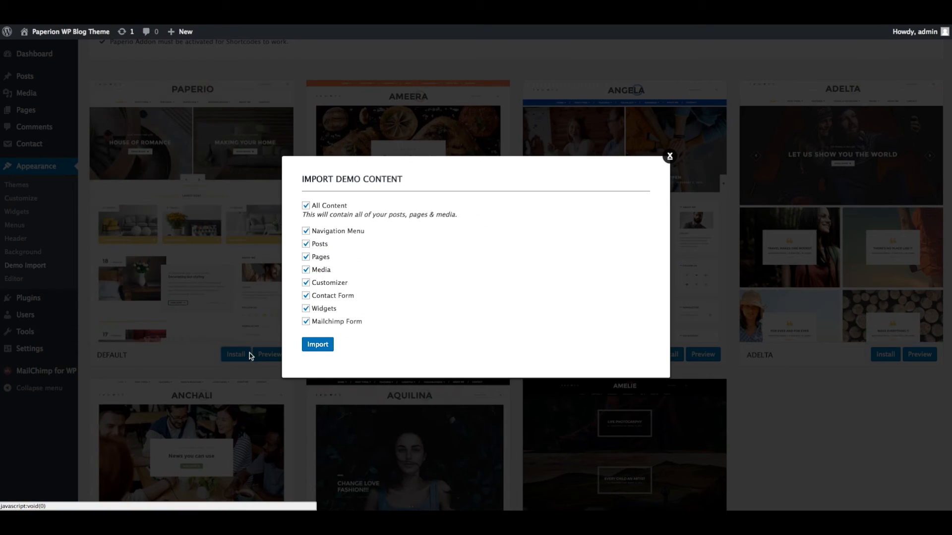
mouse_move(313, 209)
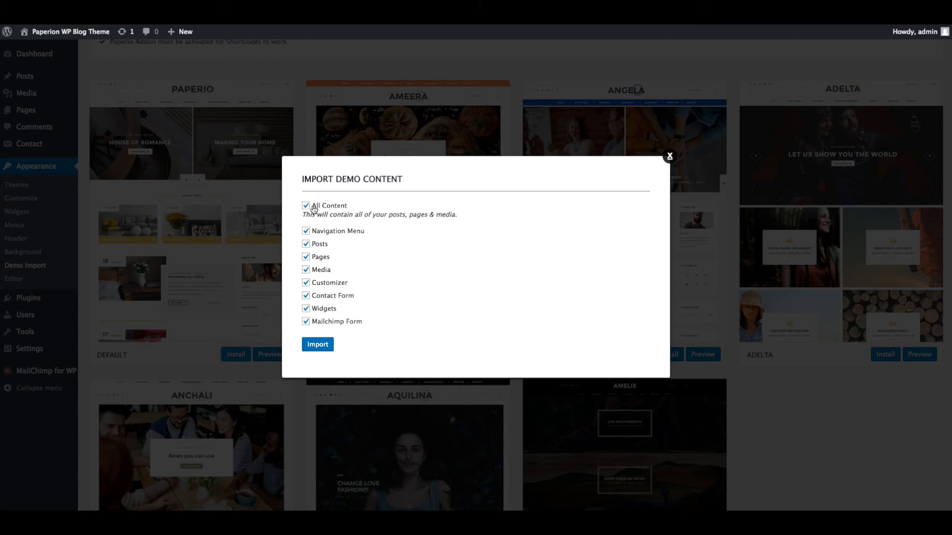
mouse_move(327, 237)
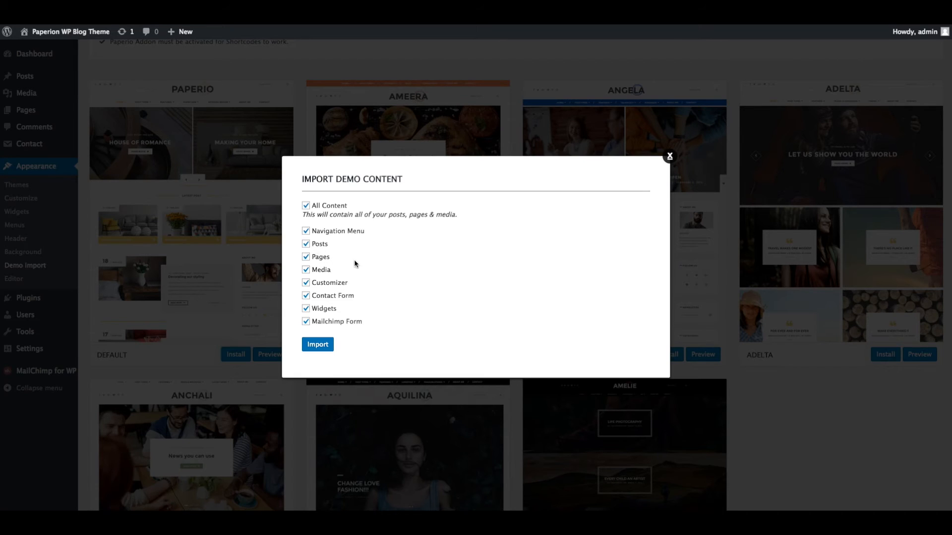
mouse_move(311, 255)
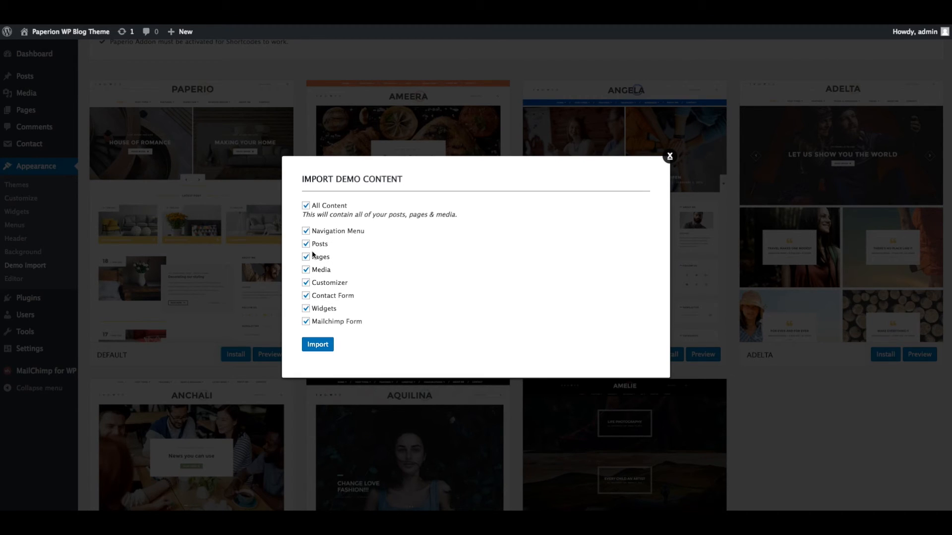
mouse_move(379, 274)
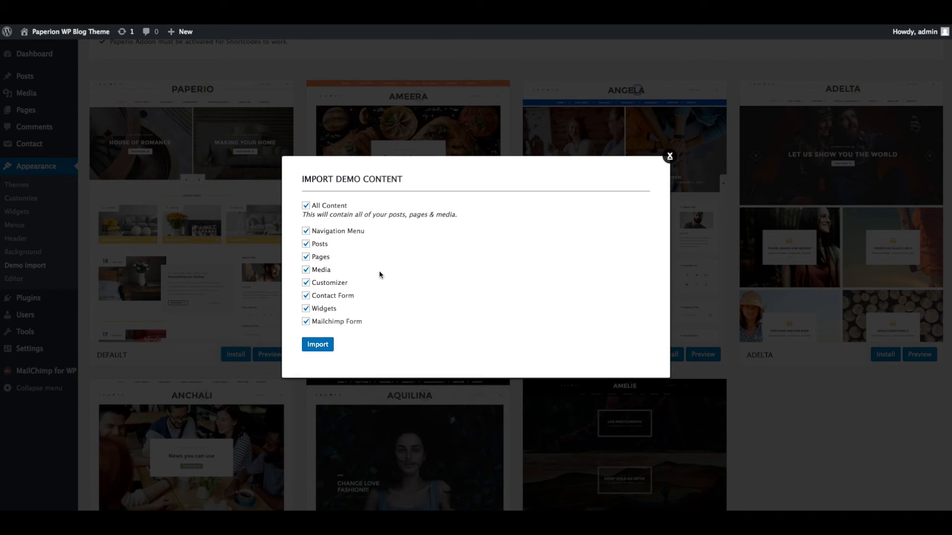
mouse_move(318, 304)
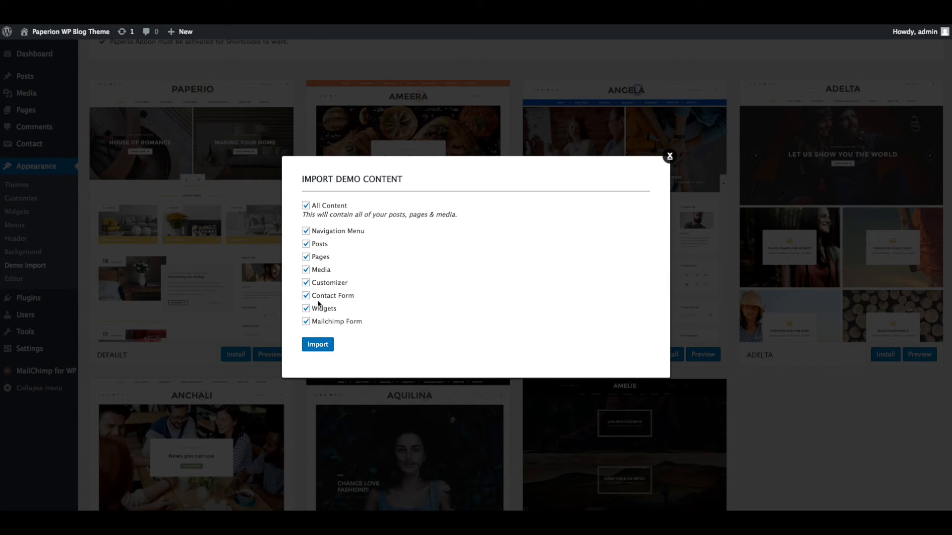
mouse_move(363, 321)
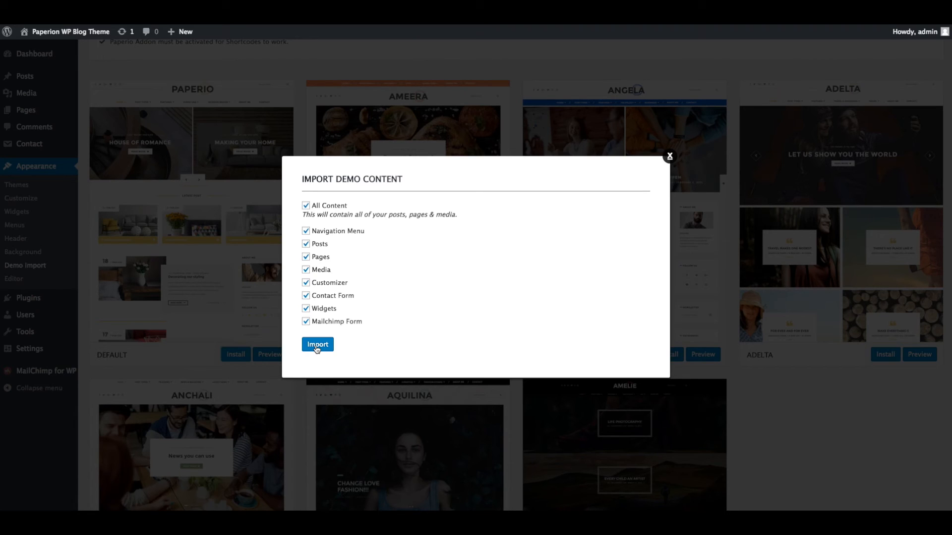
left_click(317, 345)
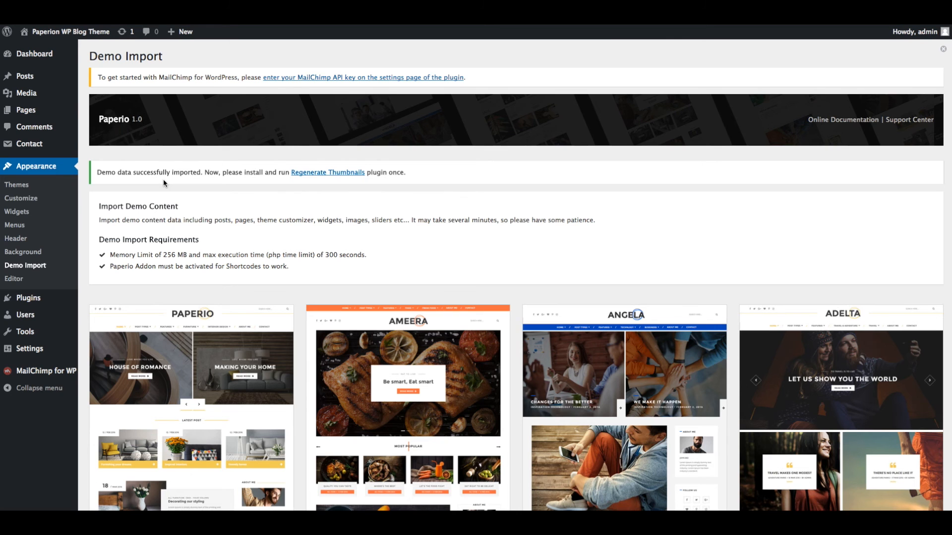
mouse_move(243, 184)
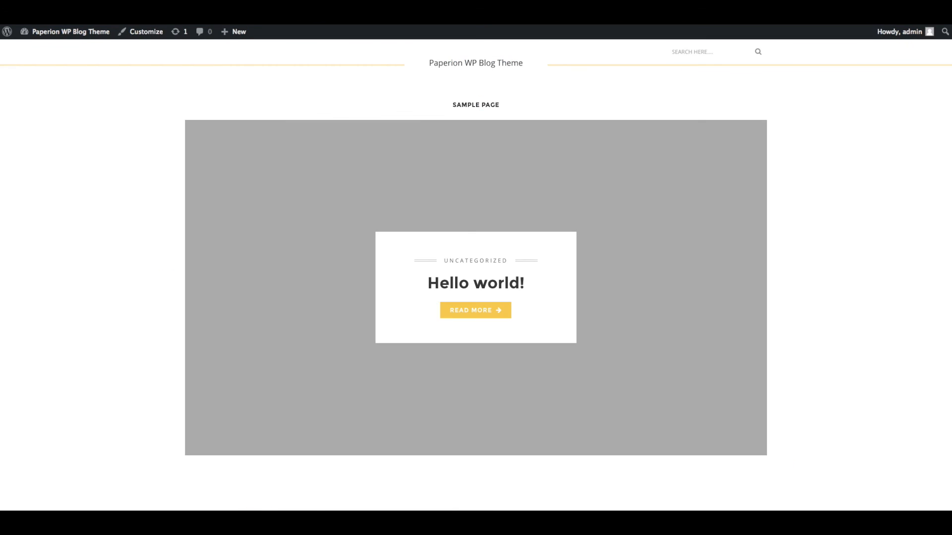
Step: Review the front-end home page down to the Instagram footer and return via the Paperio logo
left_click(69, 31)
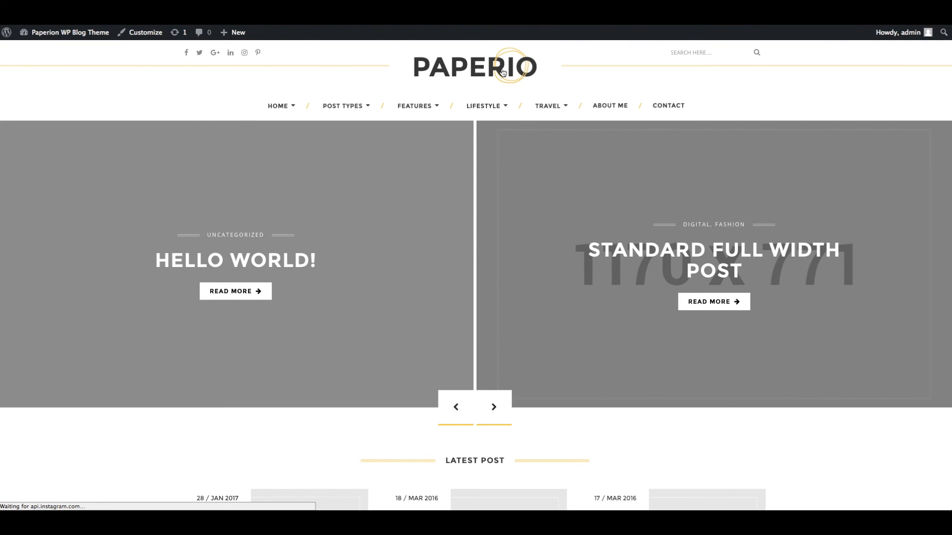
scroll("down", 3)
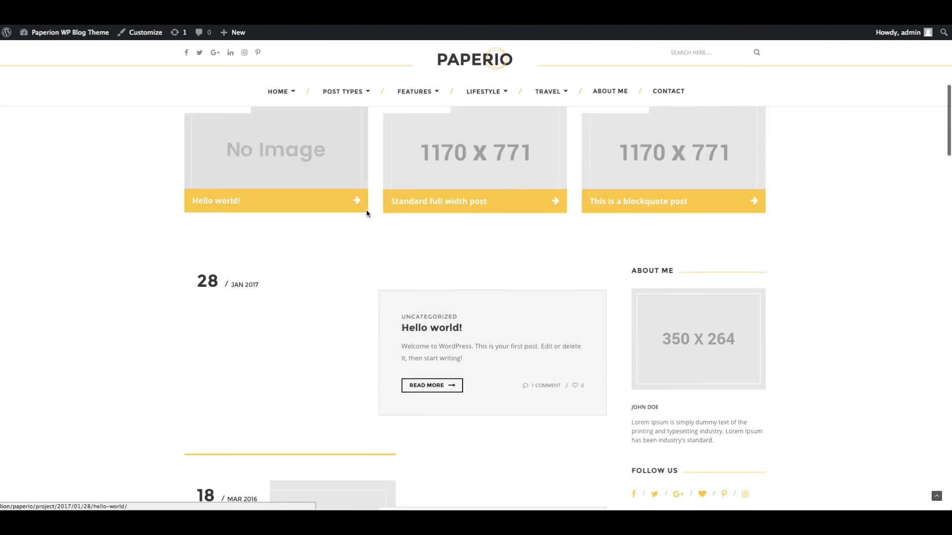
scroll("down", 3)
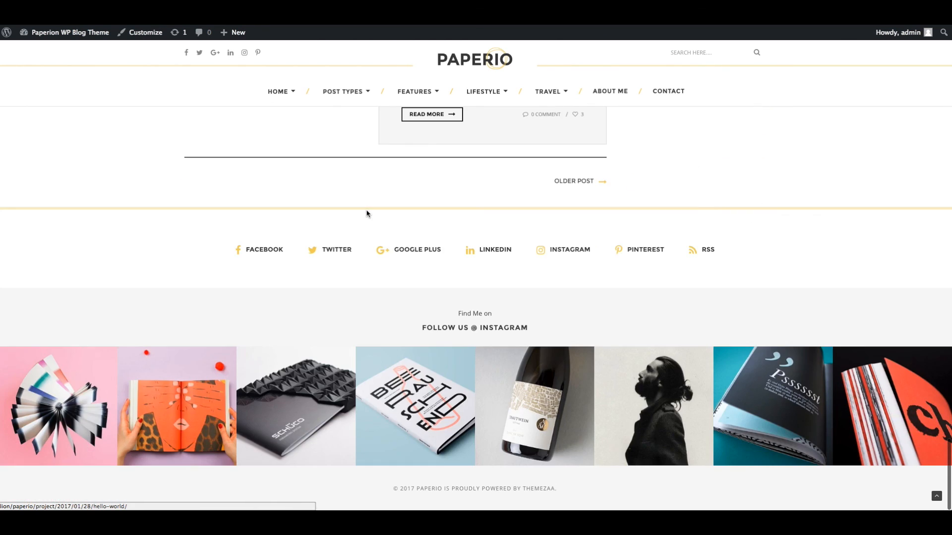
scroll("up", 3)
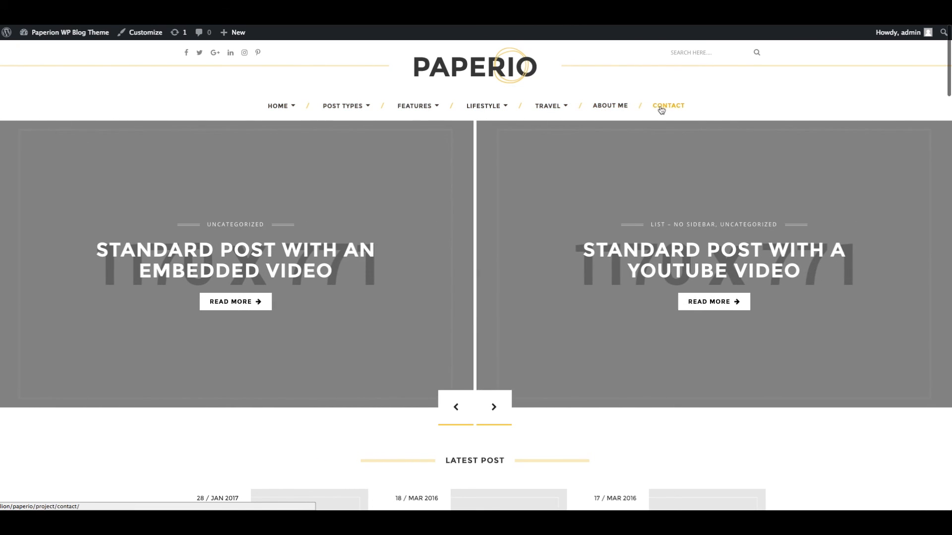
left_click(492, 406)
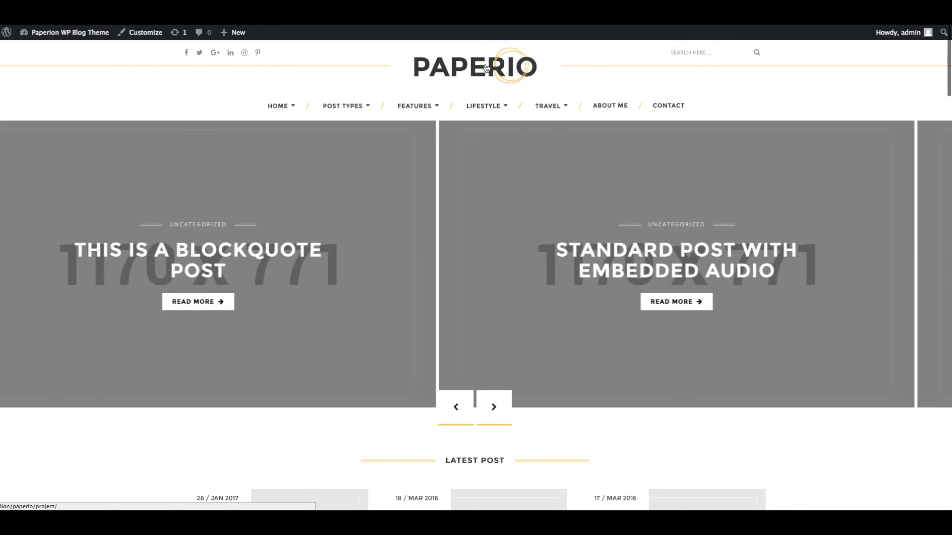
left_click(494, 407)
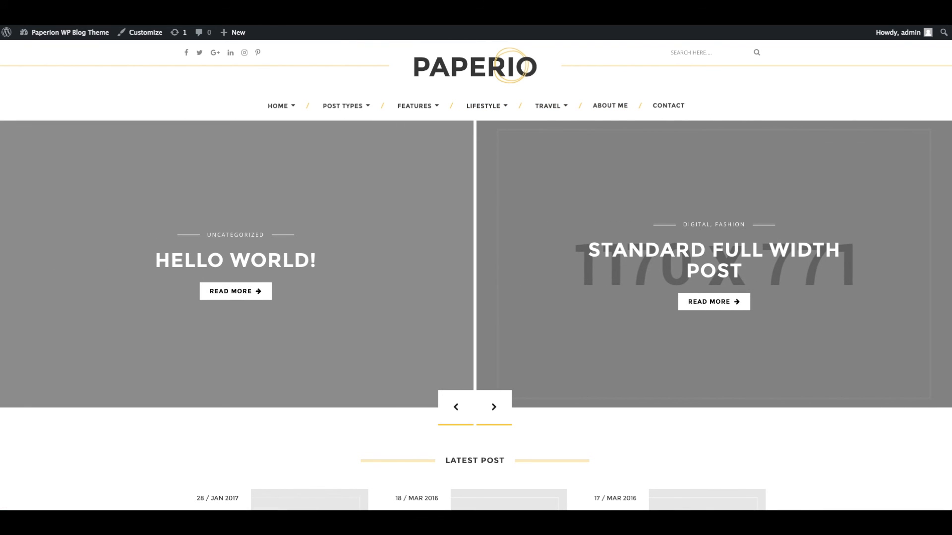